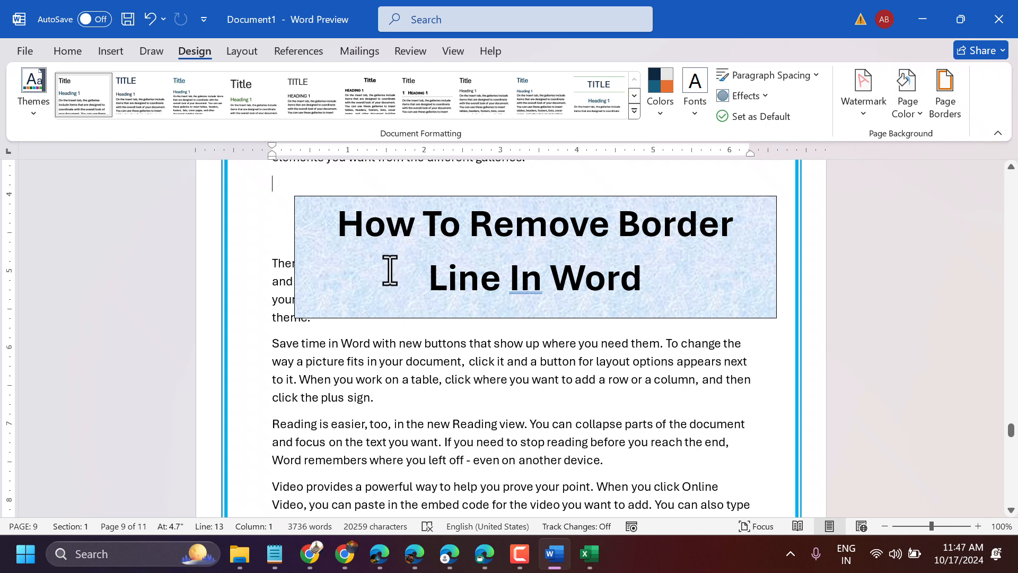
# Scroll down to page 10 with its double blue page border and boxed paragraph.
pyautogui.scroll(-3)
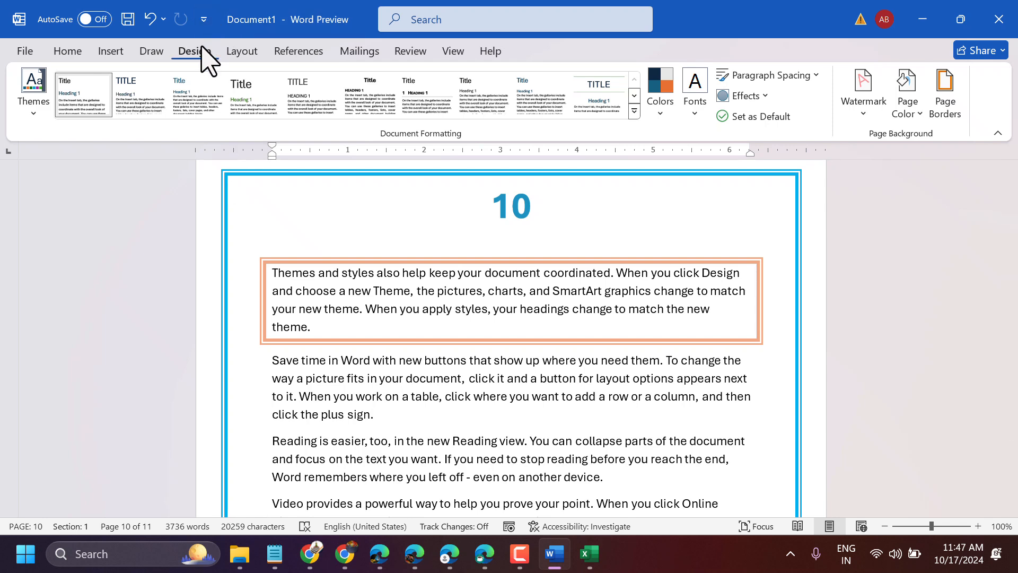
# Set the page border to None in Design > Page Borders, removing the double blue borders.
pyautogui.click(945, 91)
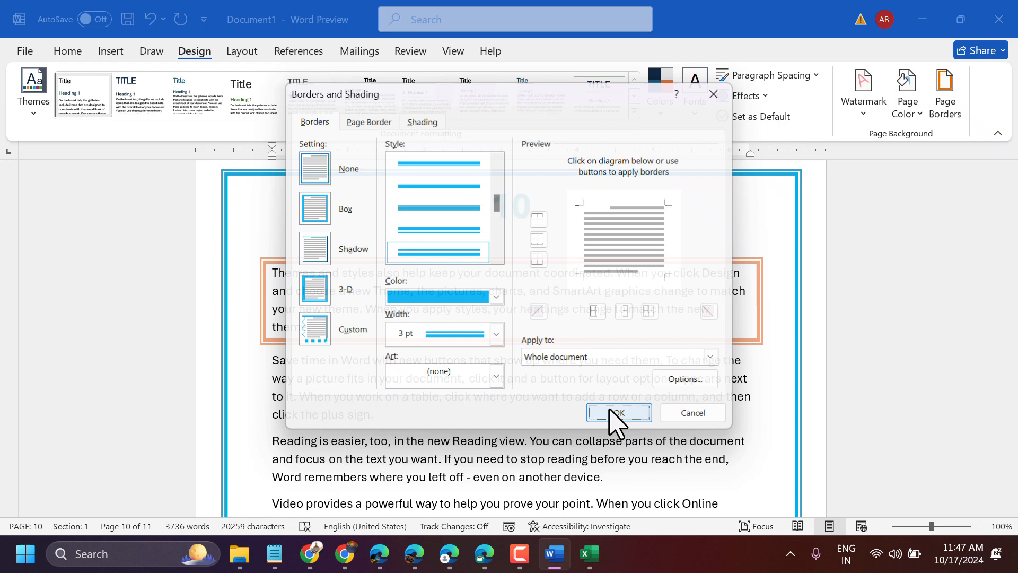
pyautogui.click(617, 413)
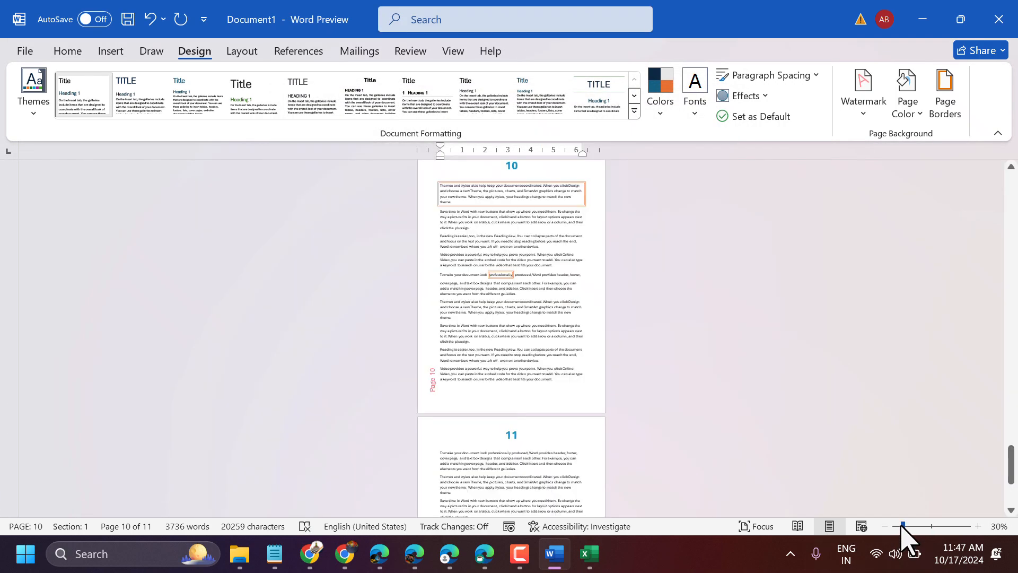
# Scroll back up to page 1 to confirm the page border is gone there too.
pyautogui.scroll(-3)
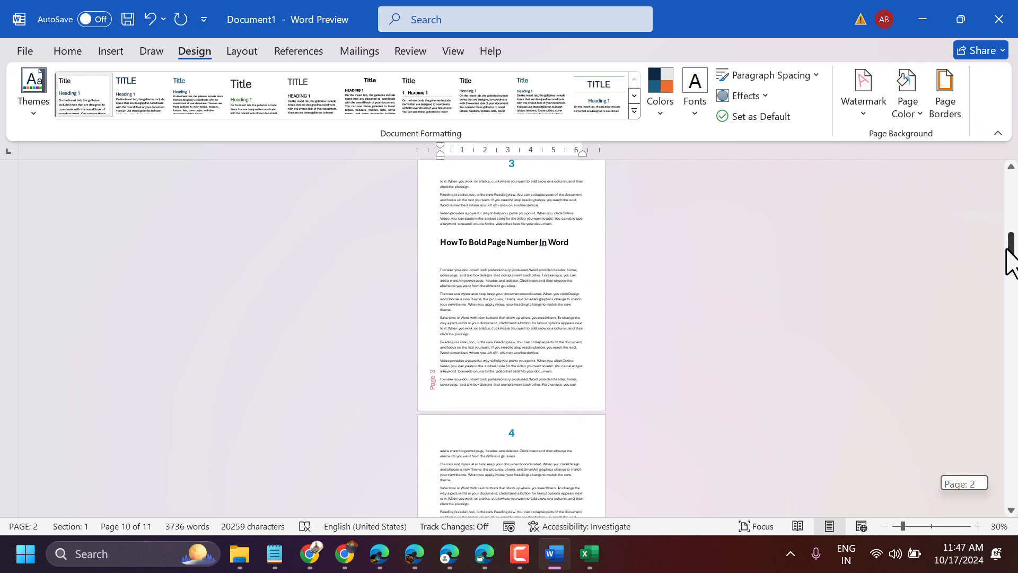
pyautogui.moveTo(903, 527); pyautogui.dragTo(935, 527)
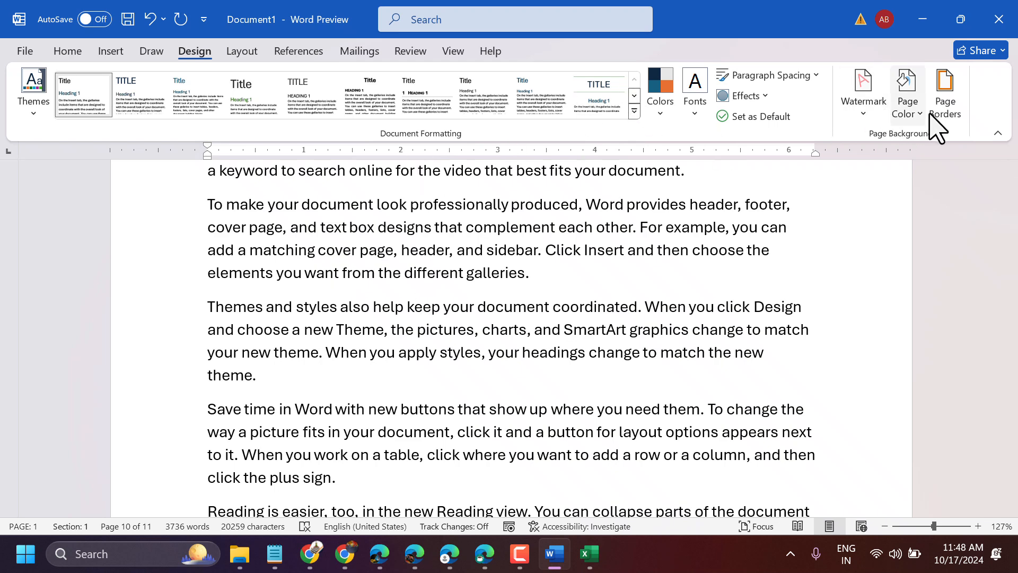
# Apply a Custom page border with only a single black line along the top edge.
pyautogui.click(945, 92)
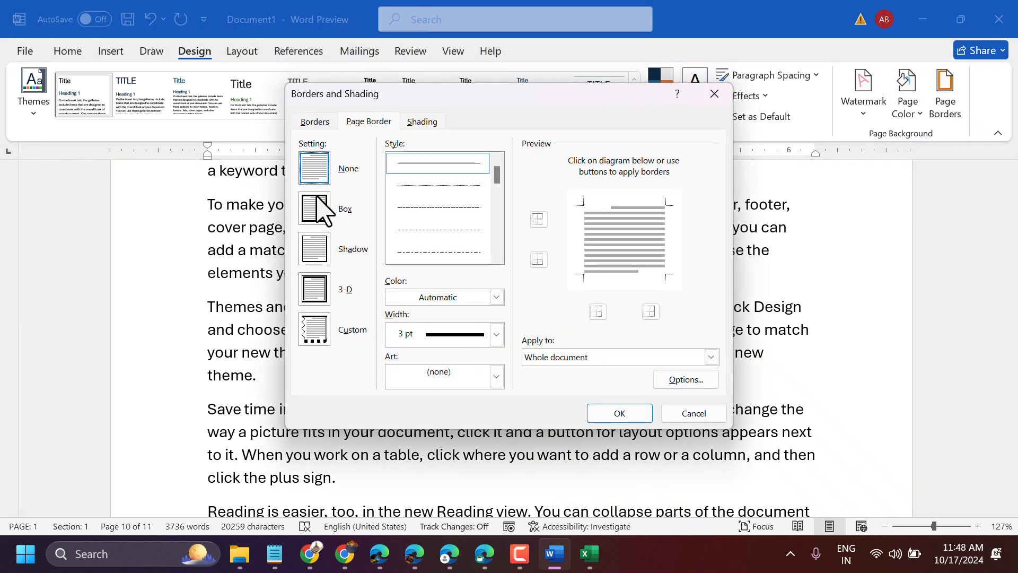
pyautogui.moveTo(321, 267)
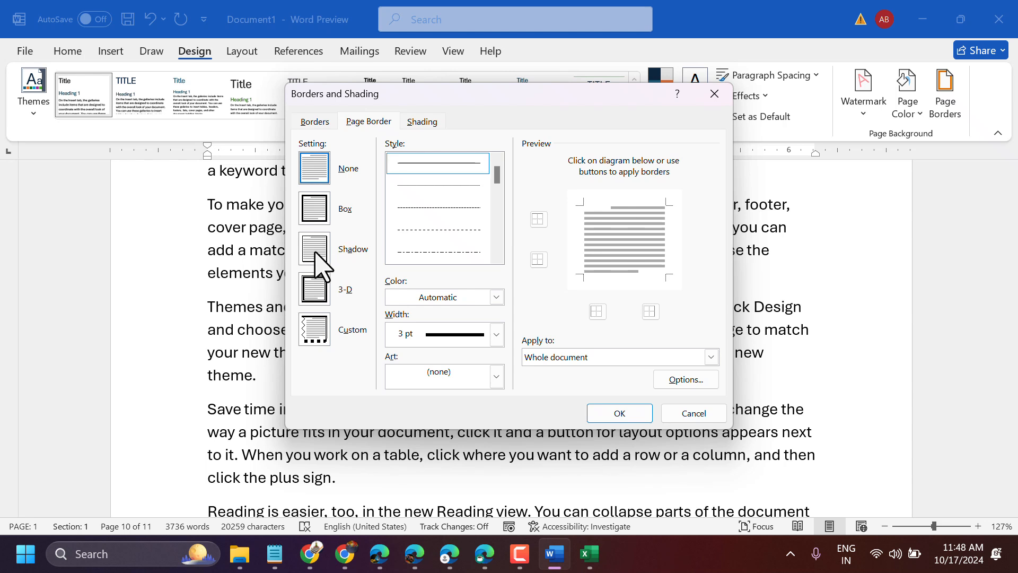
pyautogui.moveTo(338, 211)
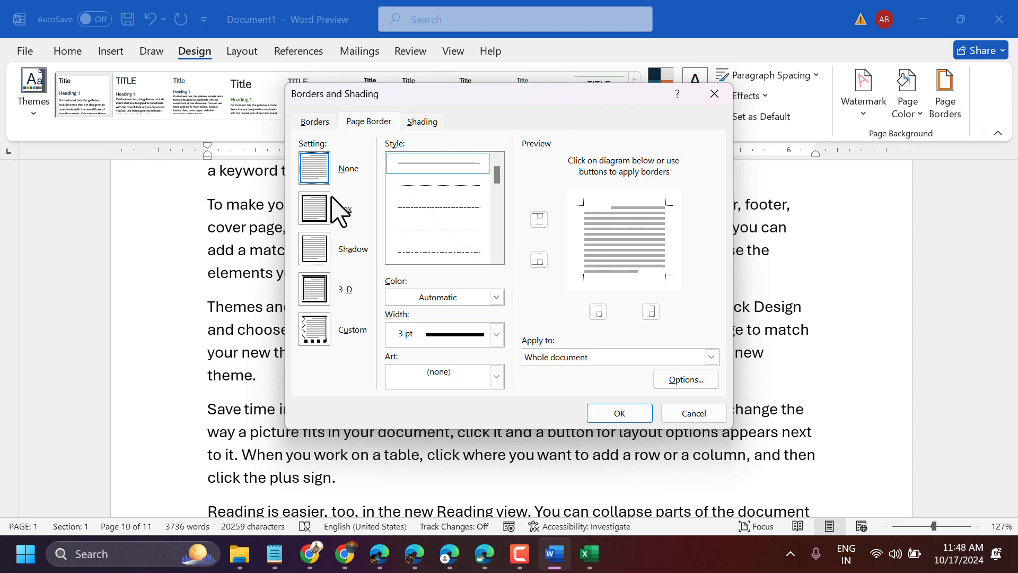
pyautogui.moveTo(384, 222)
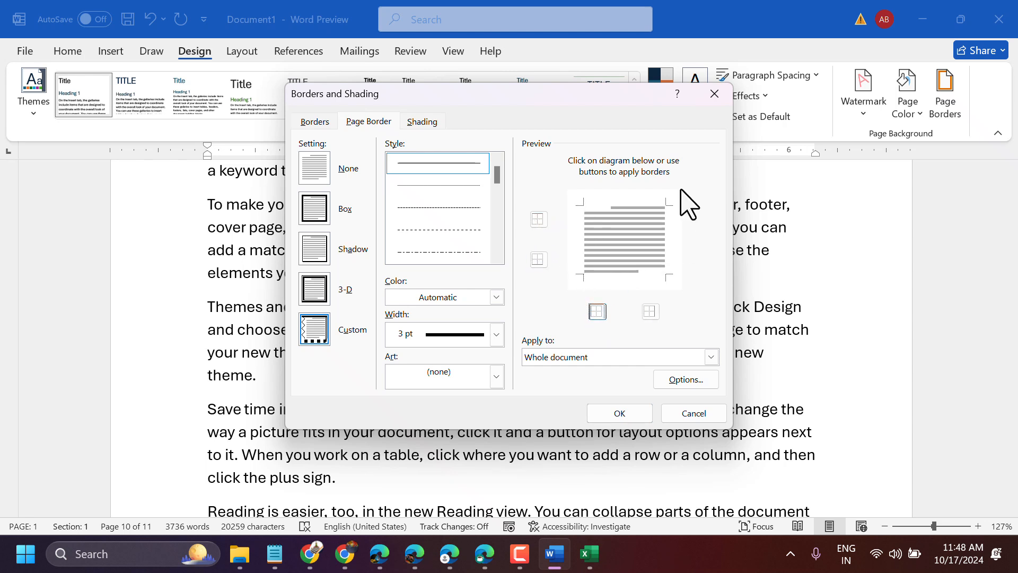
pyautogui.click(537, 219)
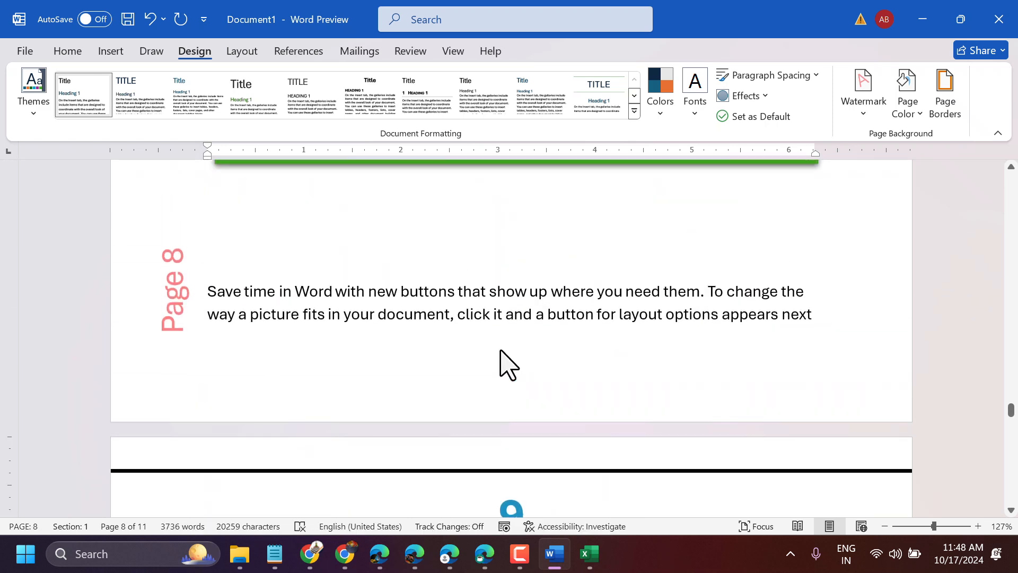
# Scroll down to page 10 and select the orange-boxed 'Themes and styles' paragraph.
pyautogui.scroll(-3)
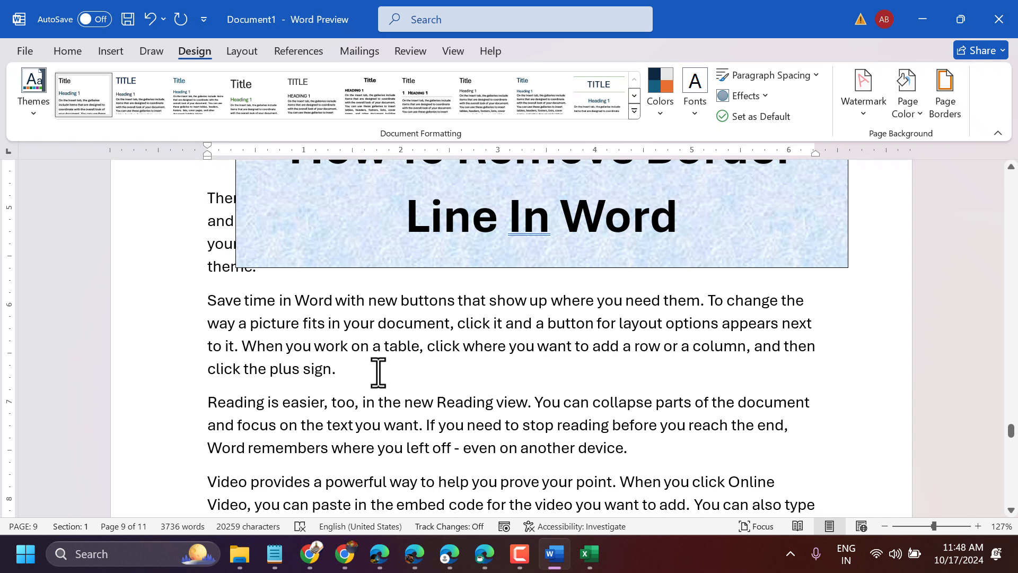
pyautogui.moveTo(355, 400)
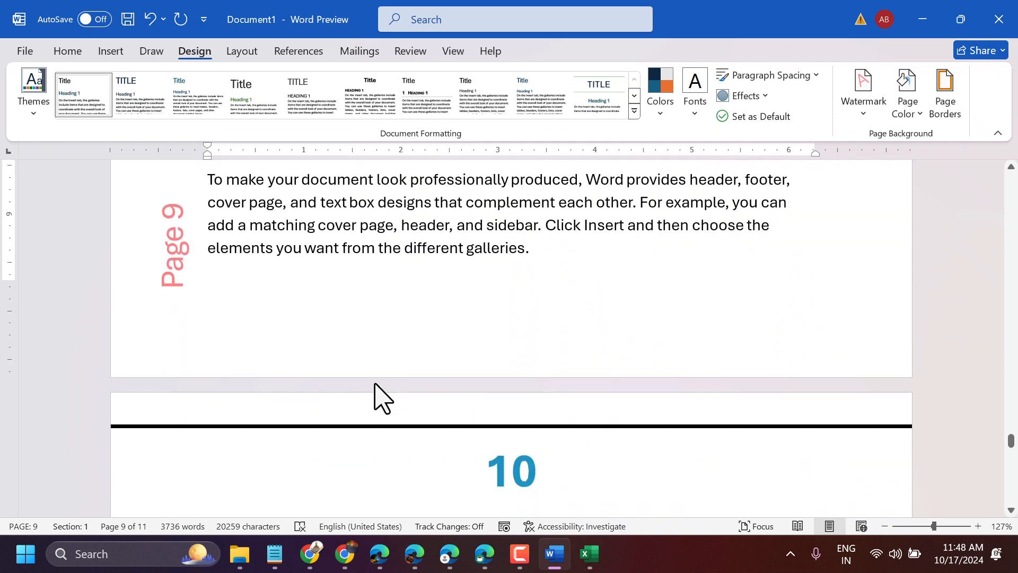
pyautogui.scroll(-3)
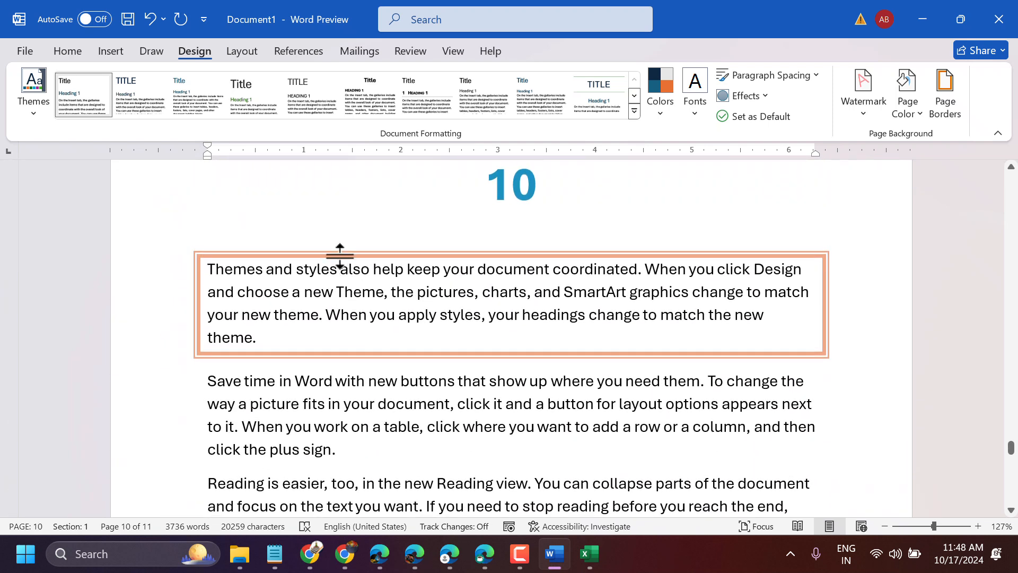
pyautogui.moveTo(242, 259)
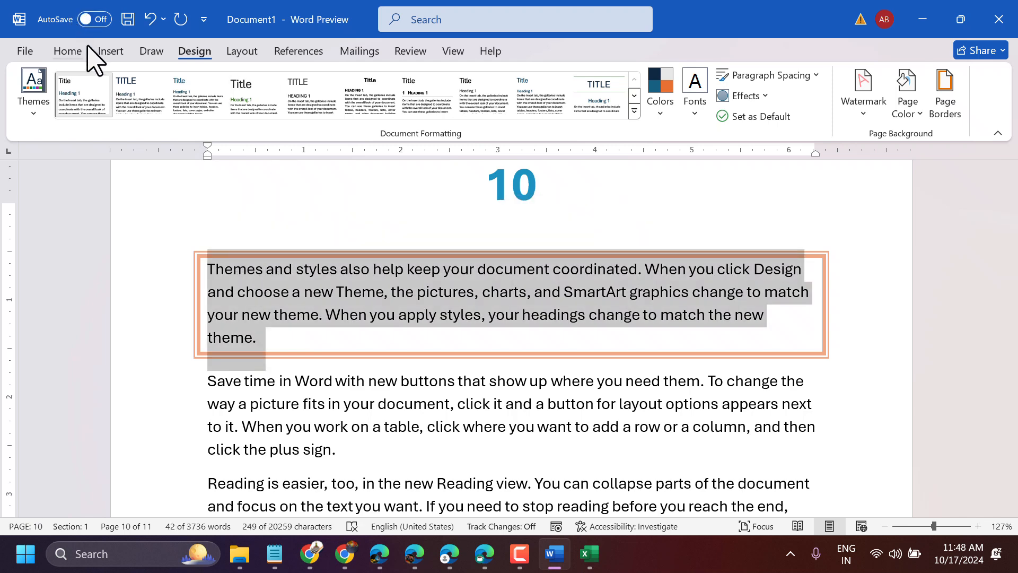
# Remove the paragraph's box border with Home > Borders > No Border.
pyautogui.click(505, 106)
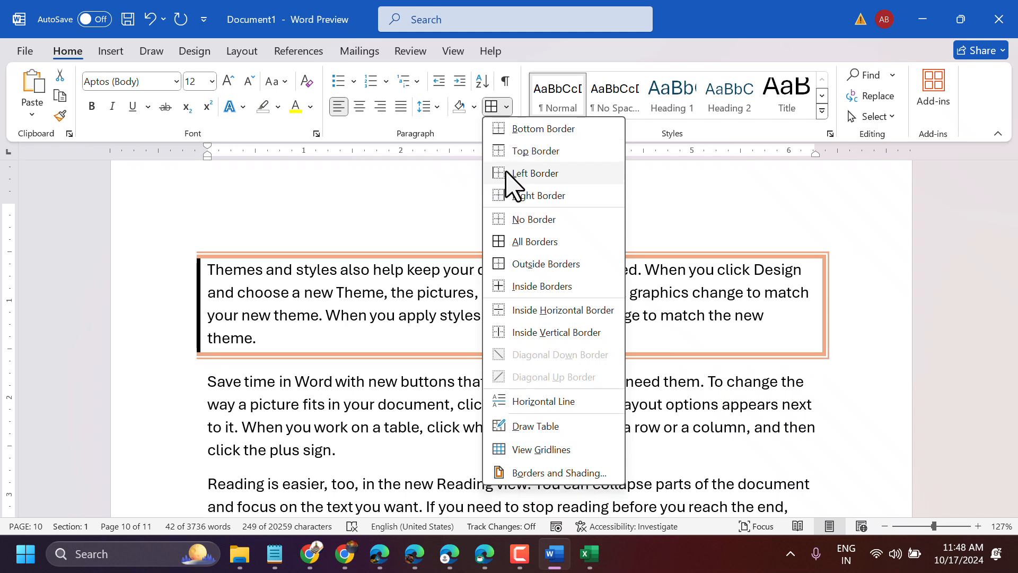
pyautogui.moveTo(513, 199)
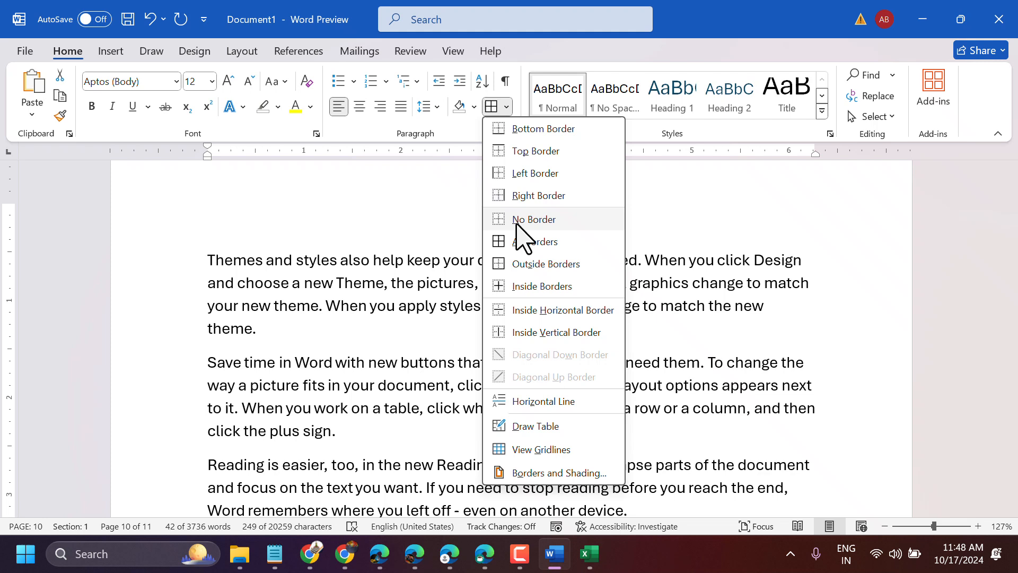
pyautogui.click(534, 219)
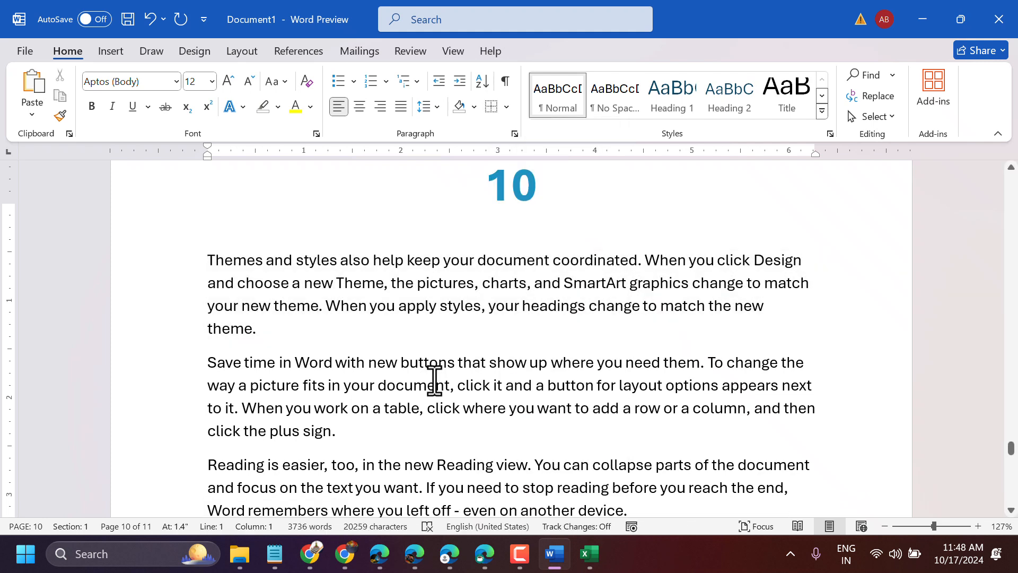